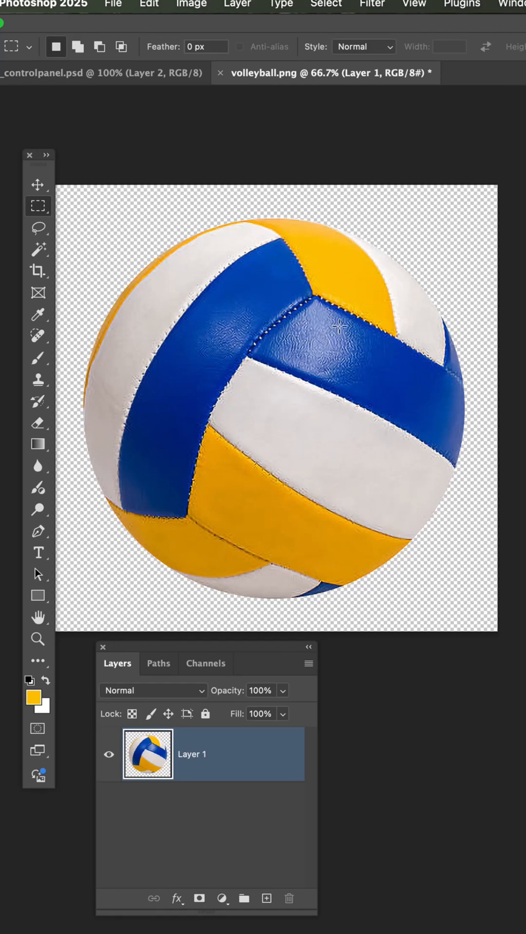
mouse_move(142, 466)
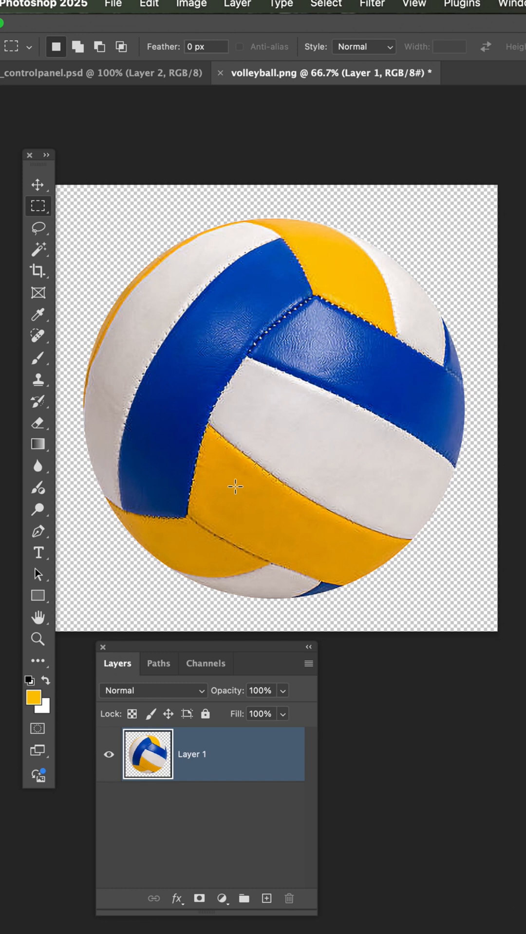
Select the volleyball's yellow panels with the Quick Selection tool.
left_click(37, 250)
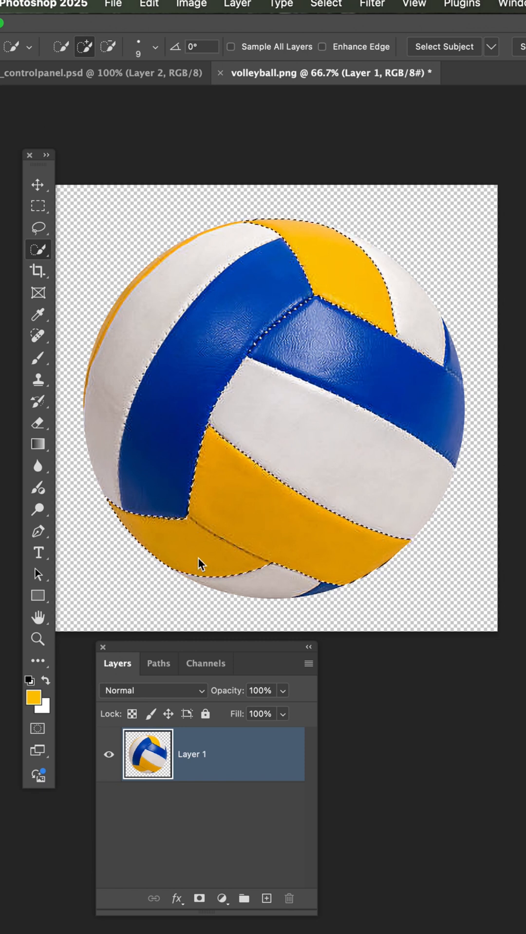
mouse_move(131, 301)
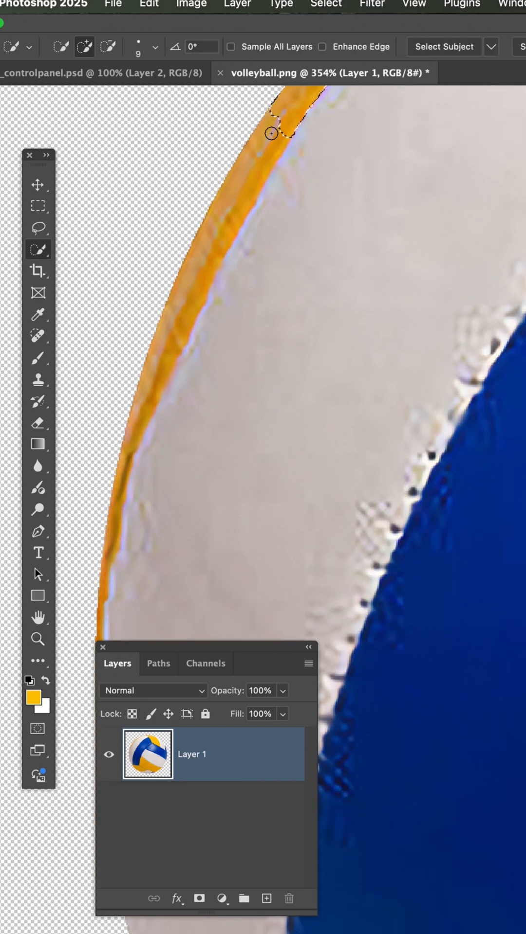
Add the thin yellow rim strip to the panel selection.
left_click_drag(269, 133, 241, 204)
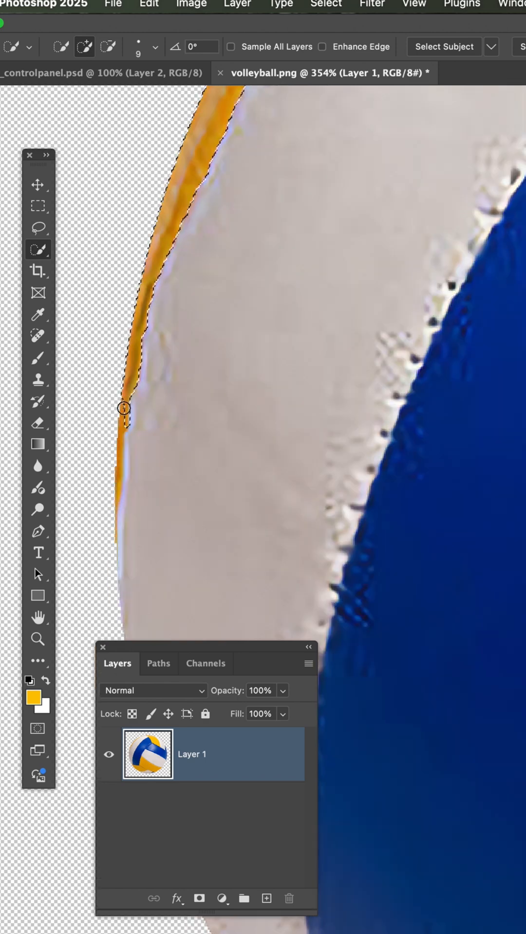
left_click_drag(124, 410, 118, 500)
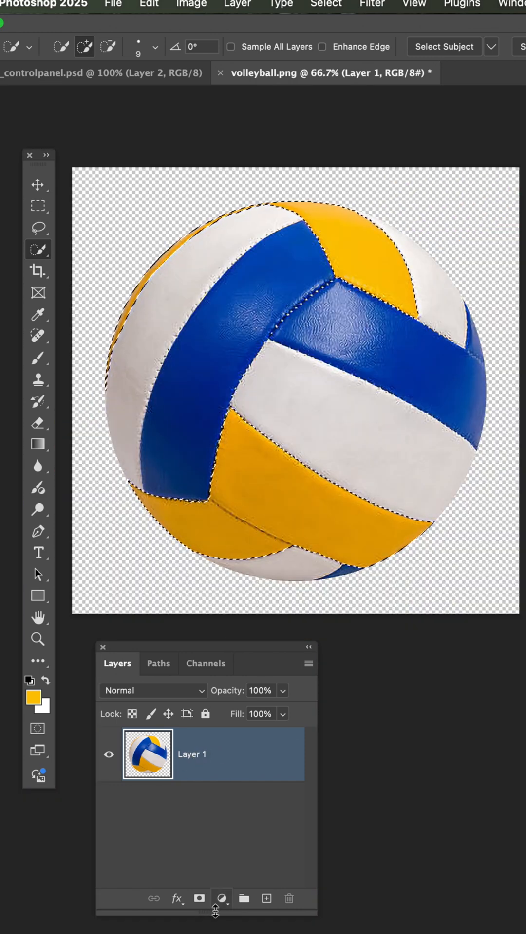
Add a Black & White adjustment layer masked to the selected yellow panels.
left_click(221, 899)
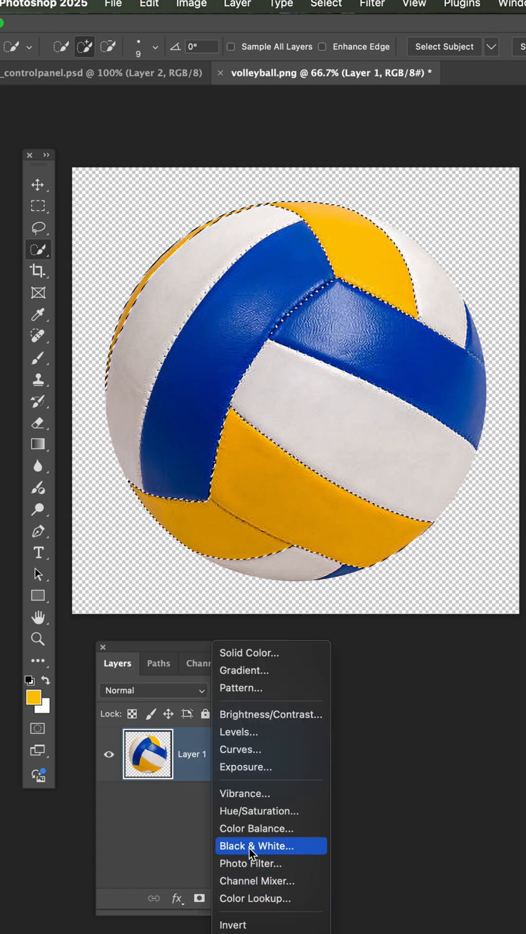
left_click(256, 845)
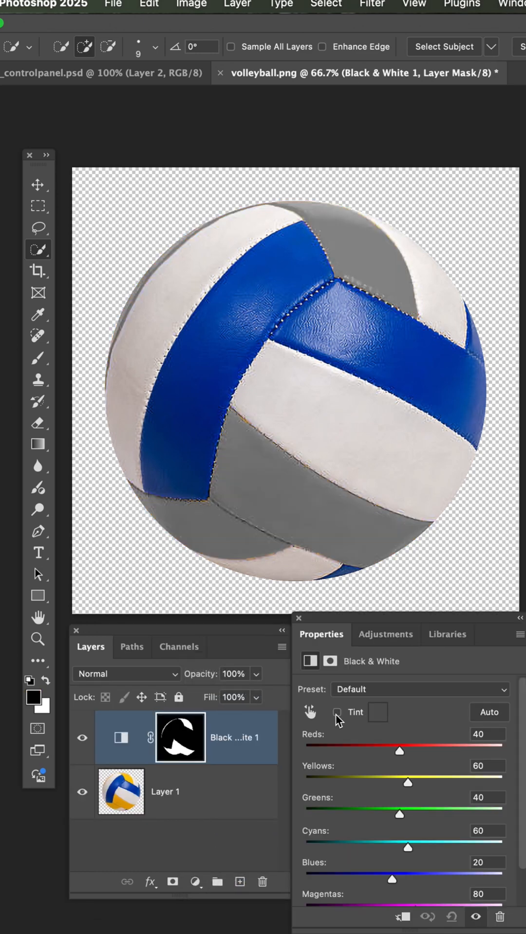
Enable Tint on the adjustment and set its colour to orange #ea7c10.
left_click(338, 712)
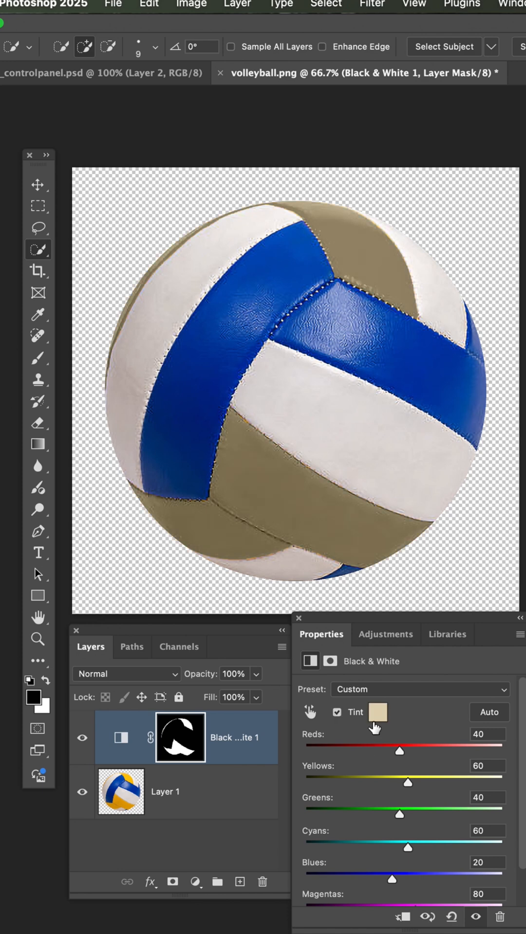
left_click(376, 713)
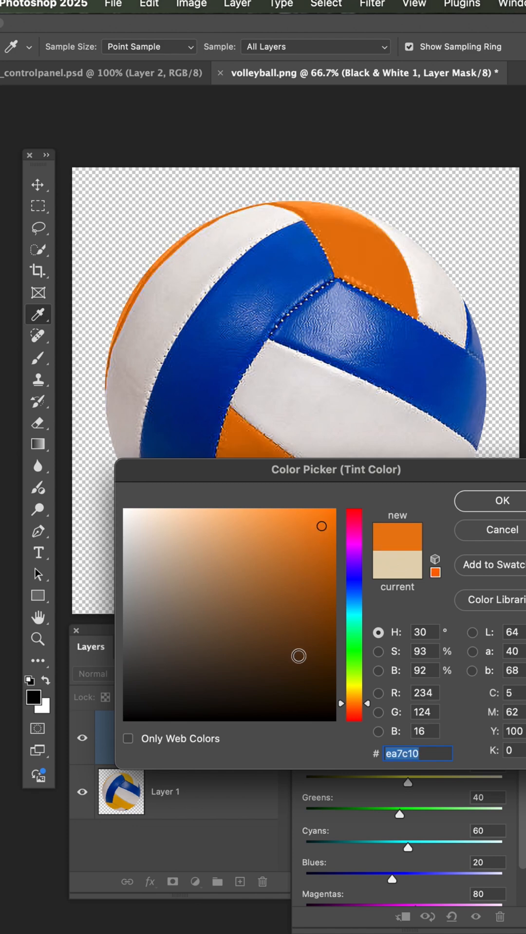
left_click(488, 501)
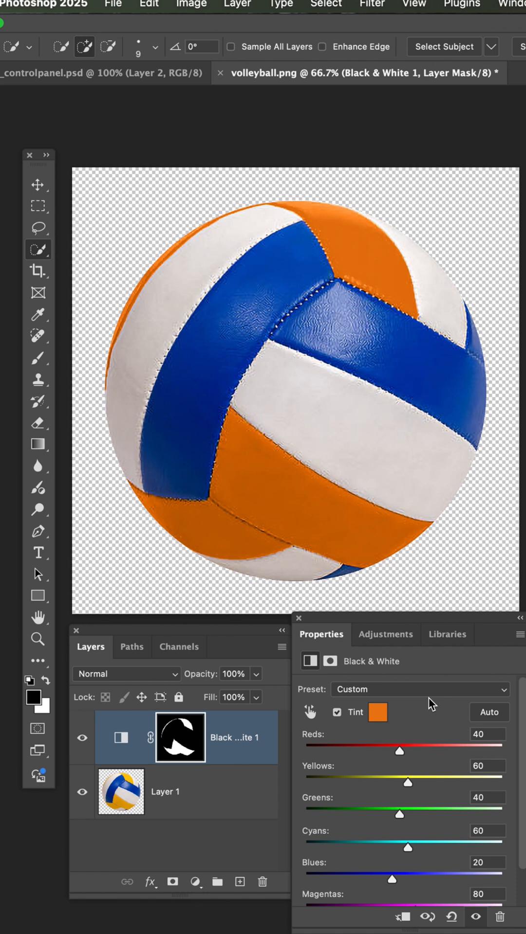
mouse_move(382, 788)
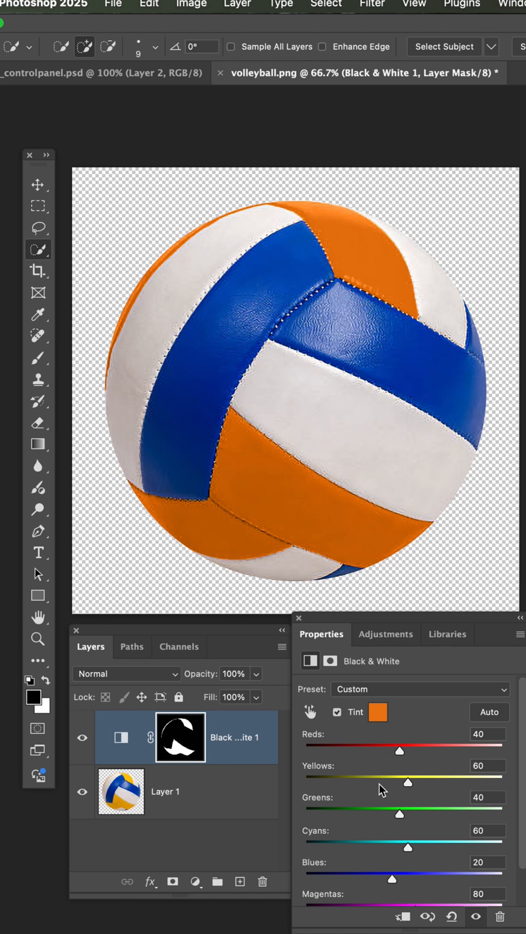
Adjust the channel mix to Yellows 69 and Reds 23.
left_click_drag(409, 783, 405, 782)
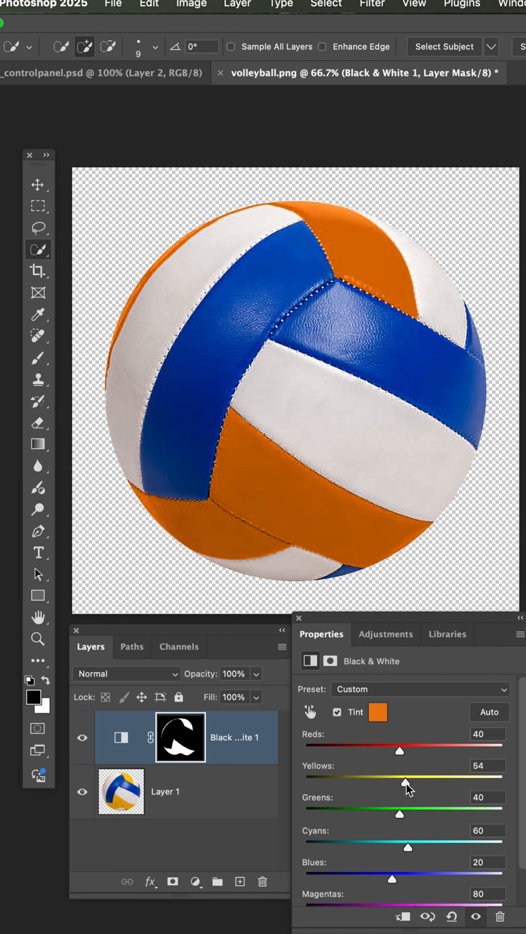
left_click_drag(405, 783, 414, 783)
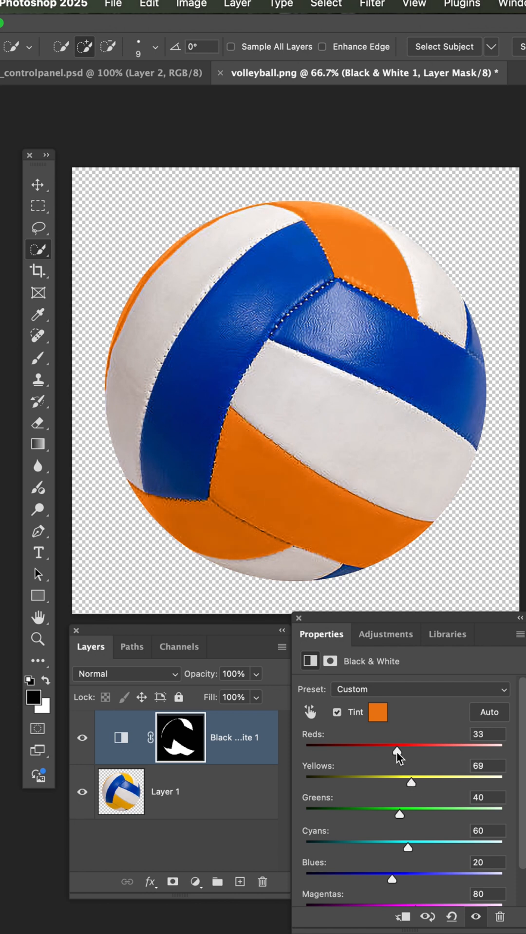
left_click_drag(400, 750, 394, 750)
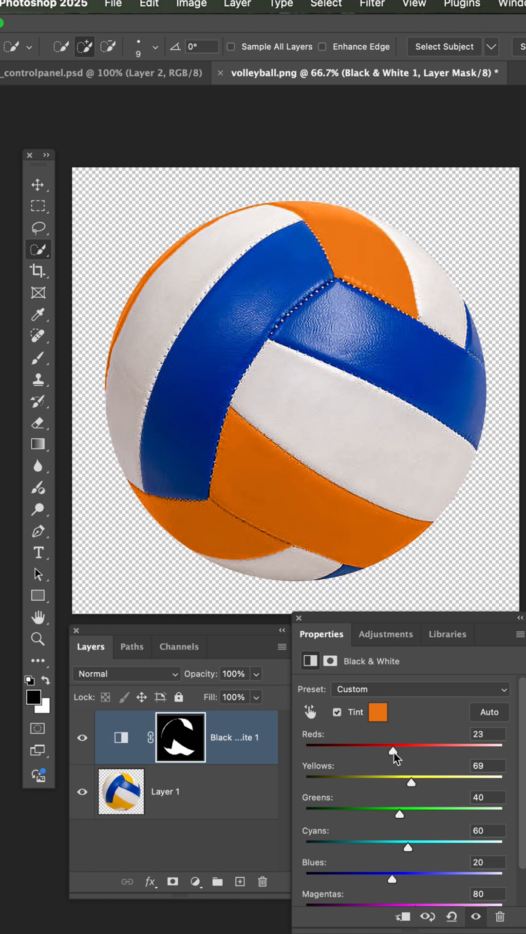